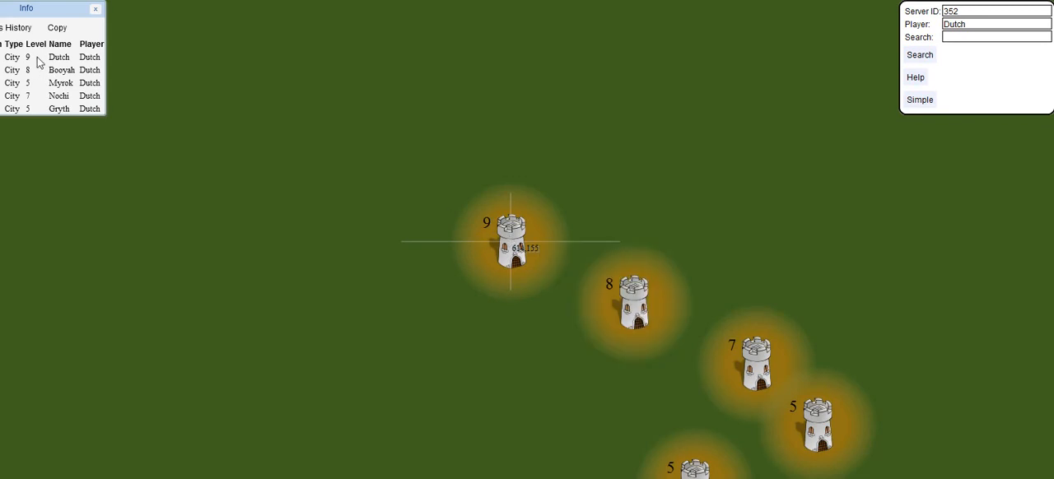
mouse_move(63, 89)
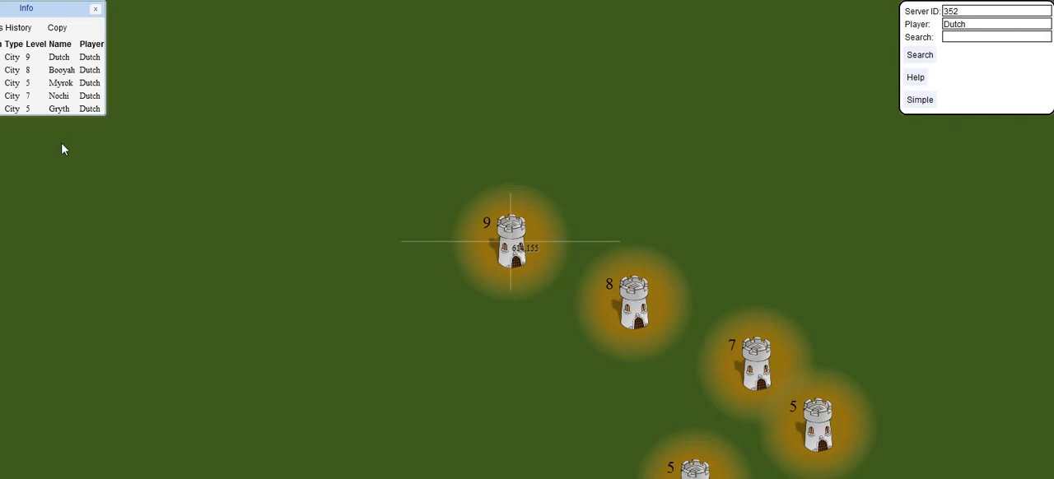
mouse_move(102, 214)
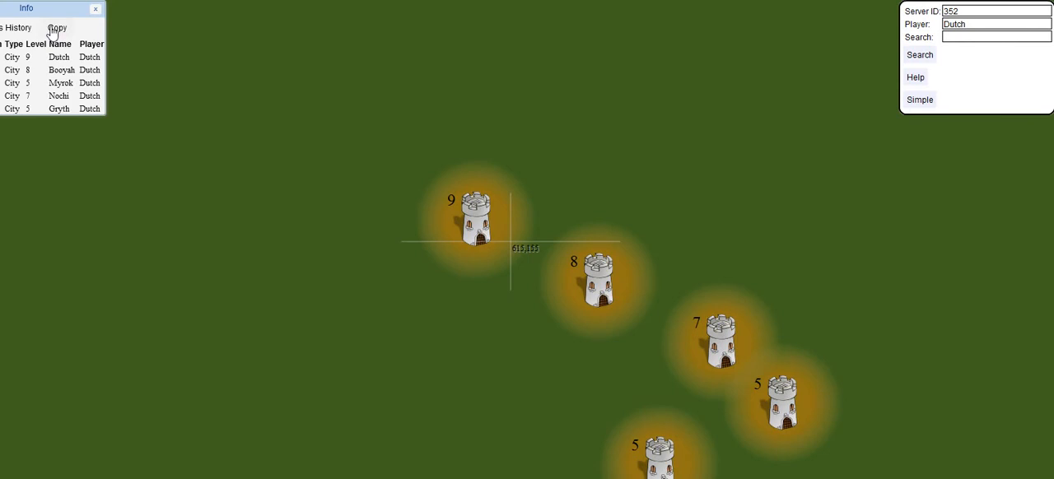
mouse_move(71, 156)
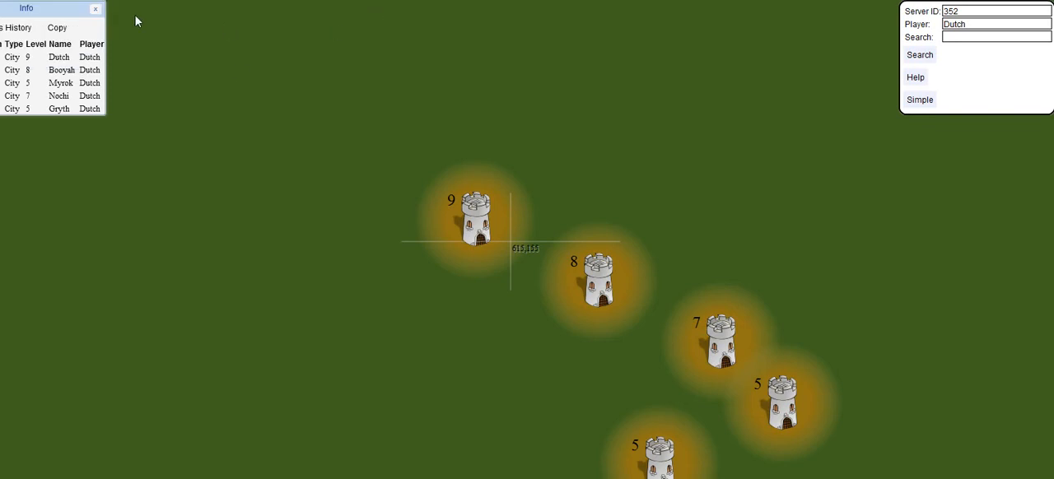
mouse_move(287, 221)
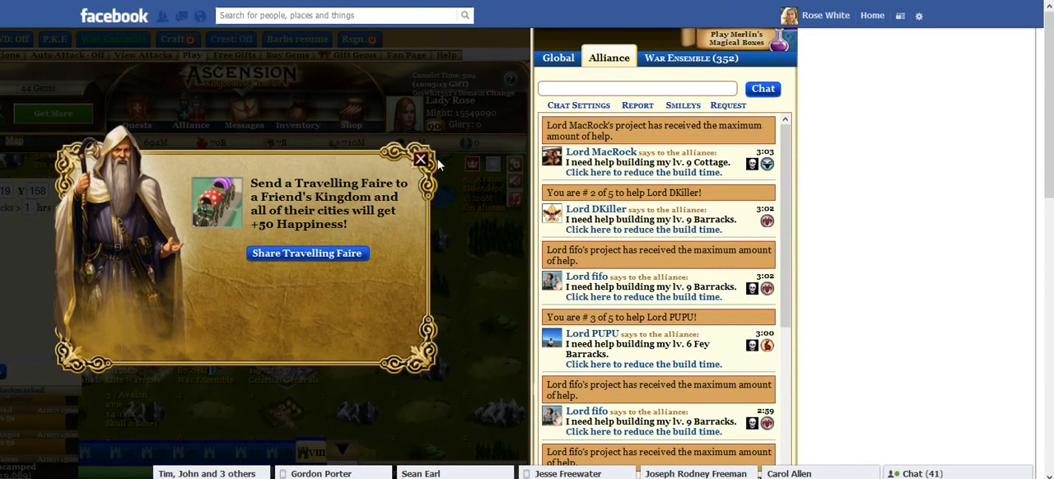
Dismiss the Travelling Faire offer and start composing a new alliance message.
click(420, 158)
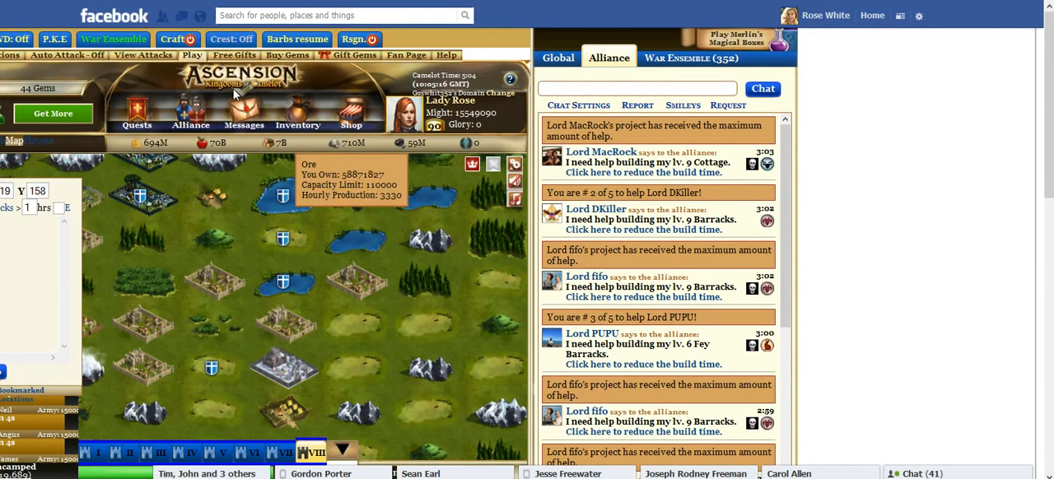
click(244, 118)
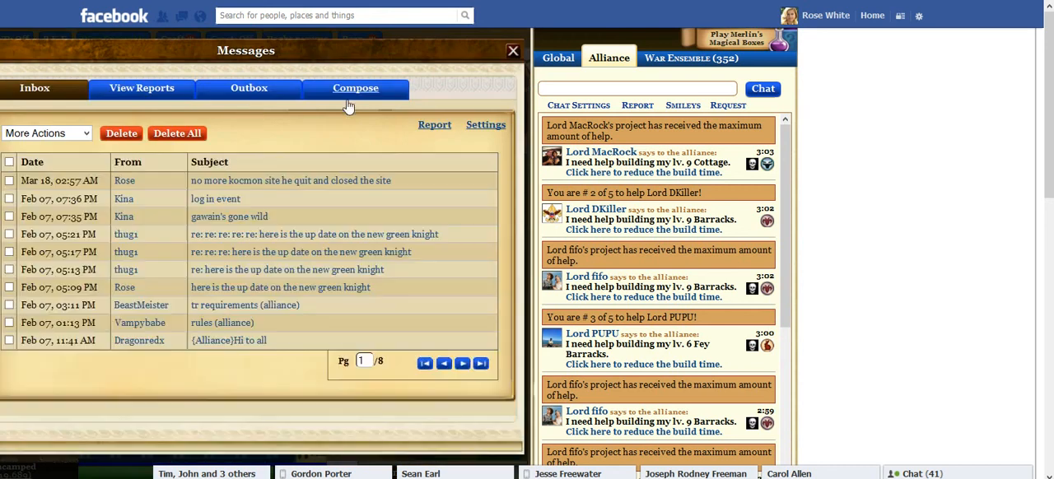
click(356, 89)
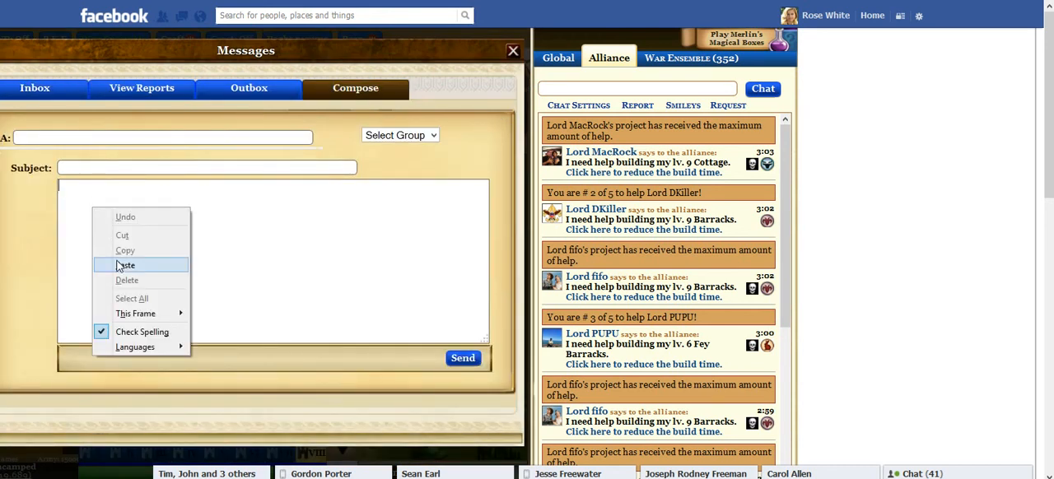
Paste the five copied city coordinates into the message body and close Messages.
click(125, 265)
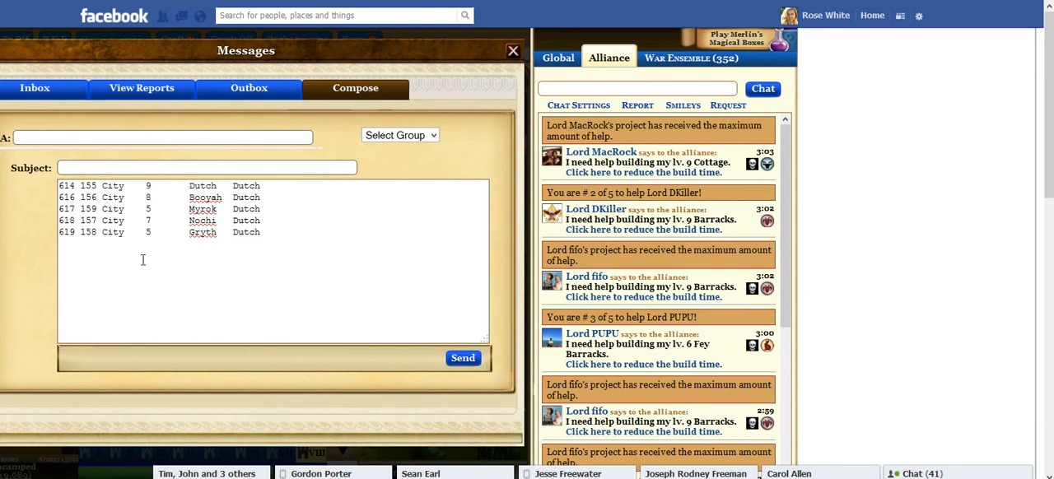
click(76, 184)
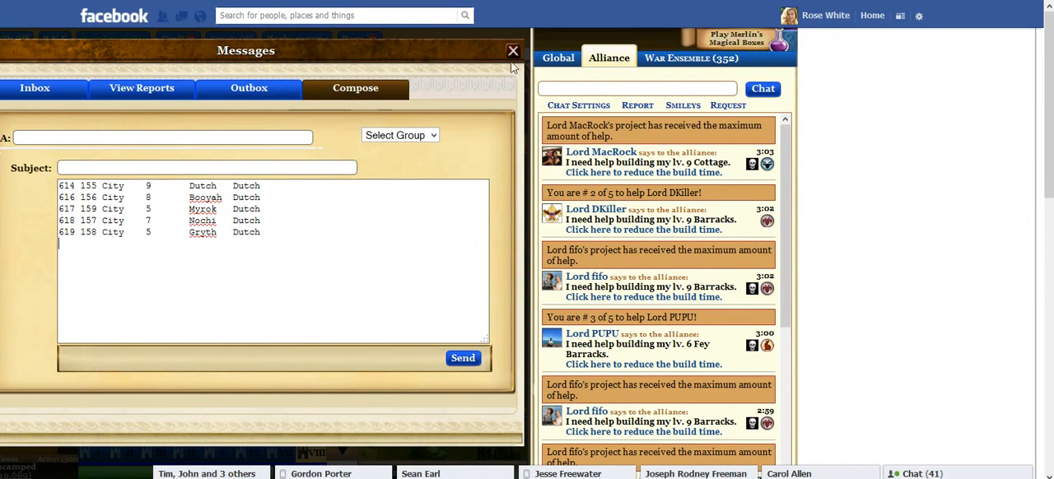
mouse_move(516, 64)
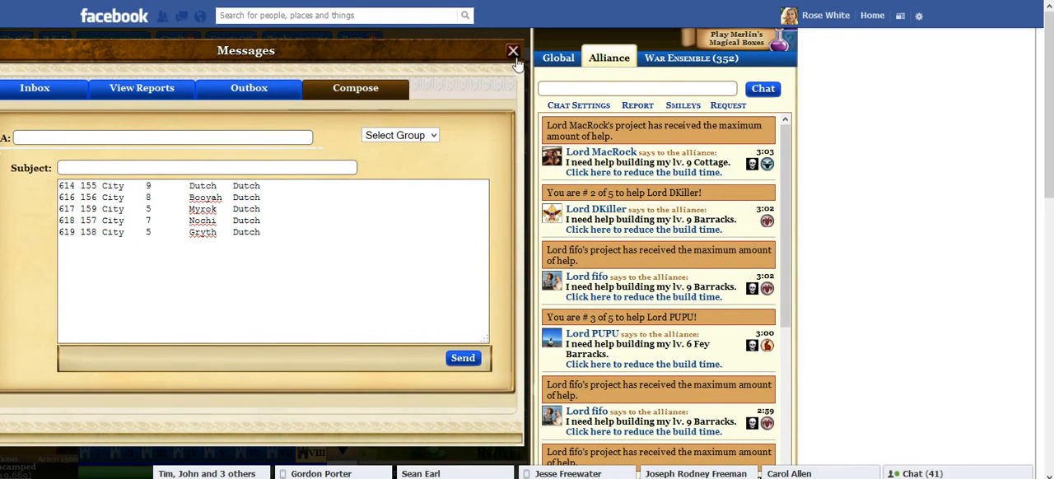
click(512, 49)
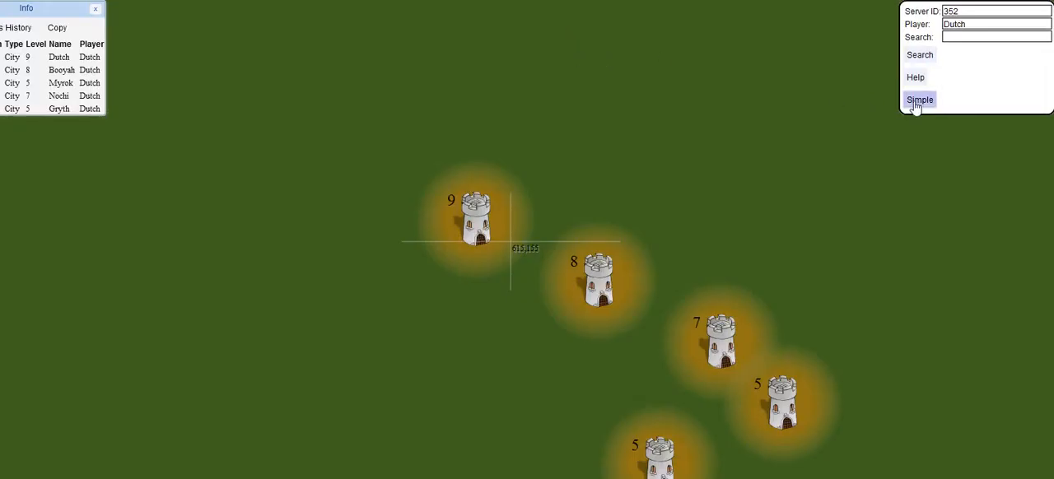
Show the Simple search menu listing the preset searches.
click(920, 99)
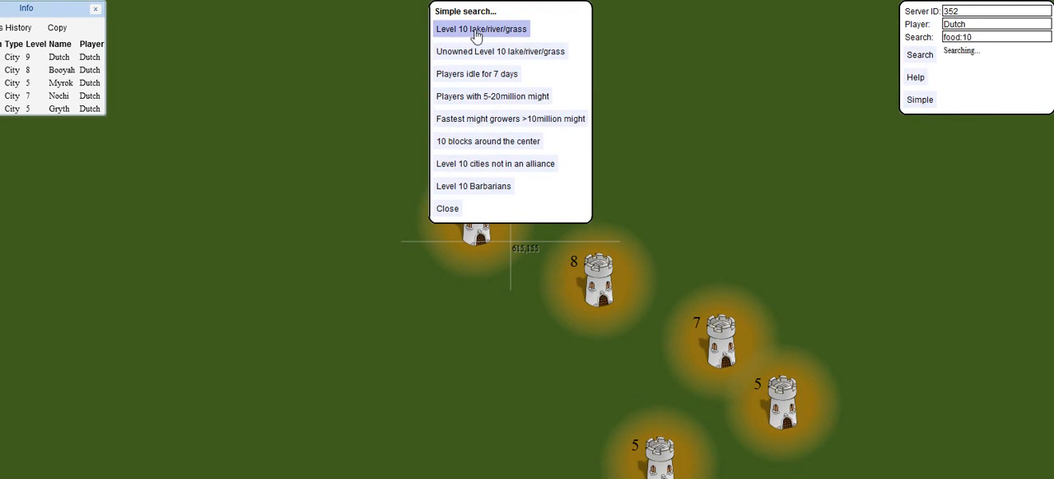
mouse_move(492, 51)
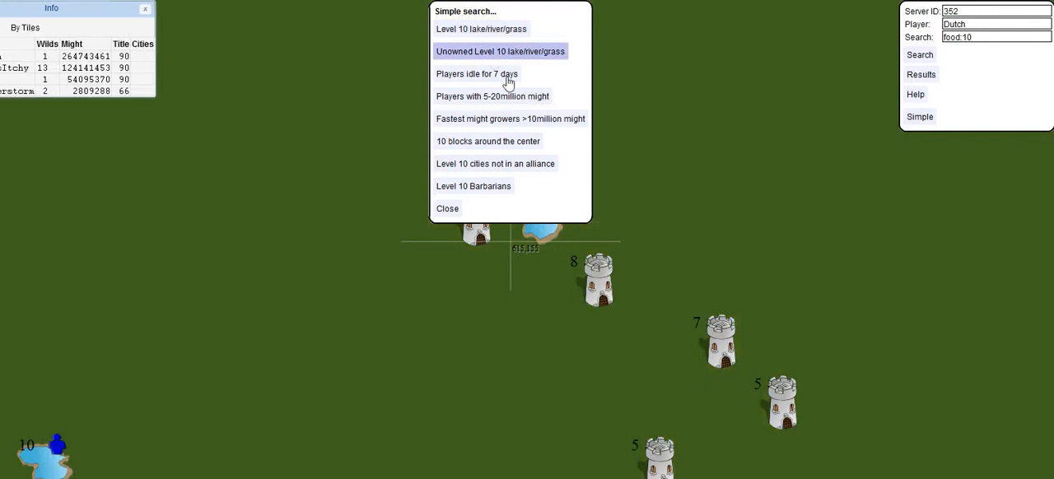
mouse_move(511, 119)
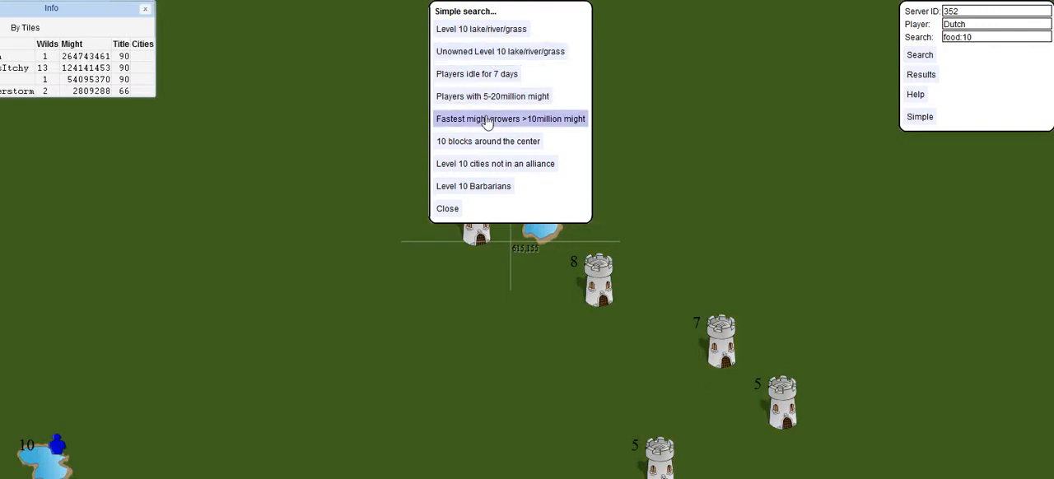
mouse_move(487, 95)
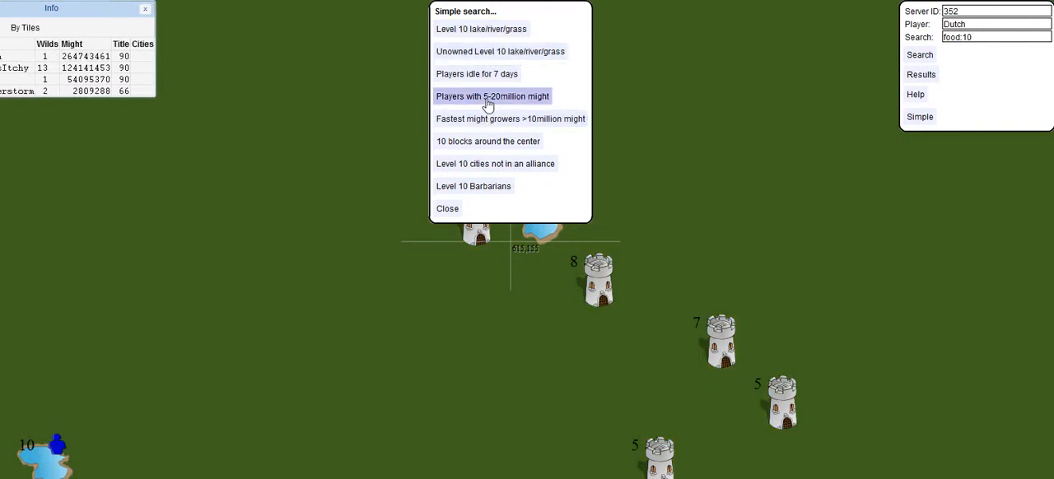
mouse_move(494, 51)
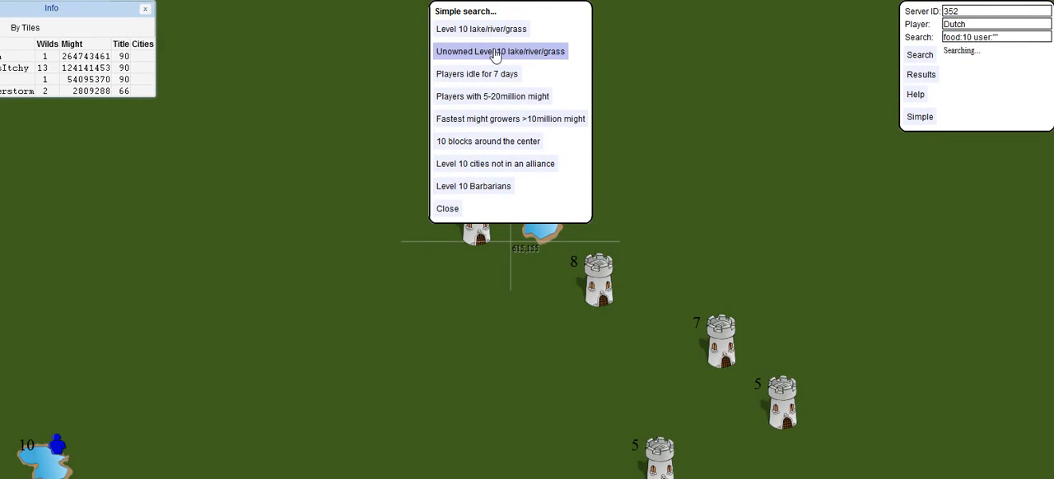
mouse_move(477, 118)
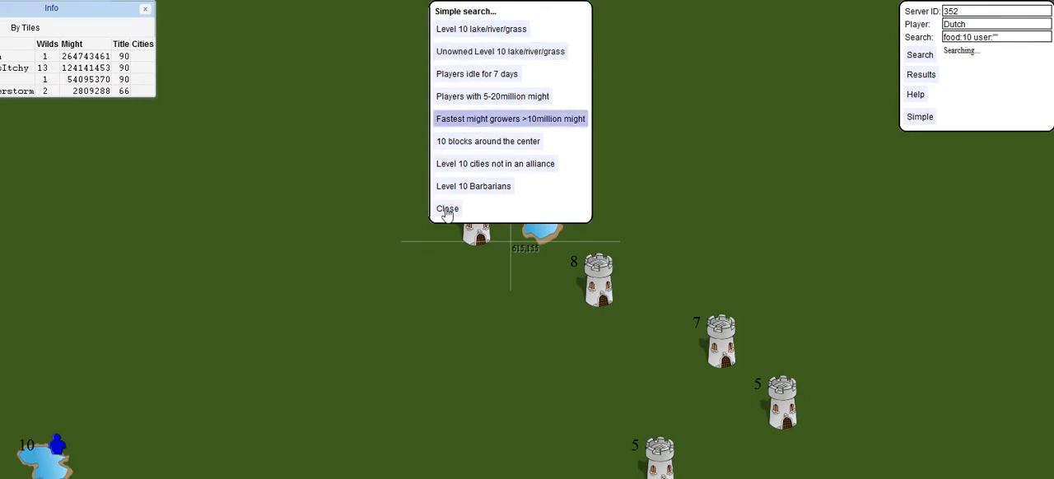
Close the Simple search preset list, leaving the five cities plotted.
click(448, 208)
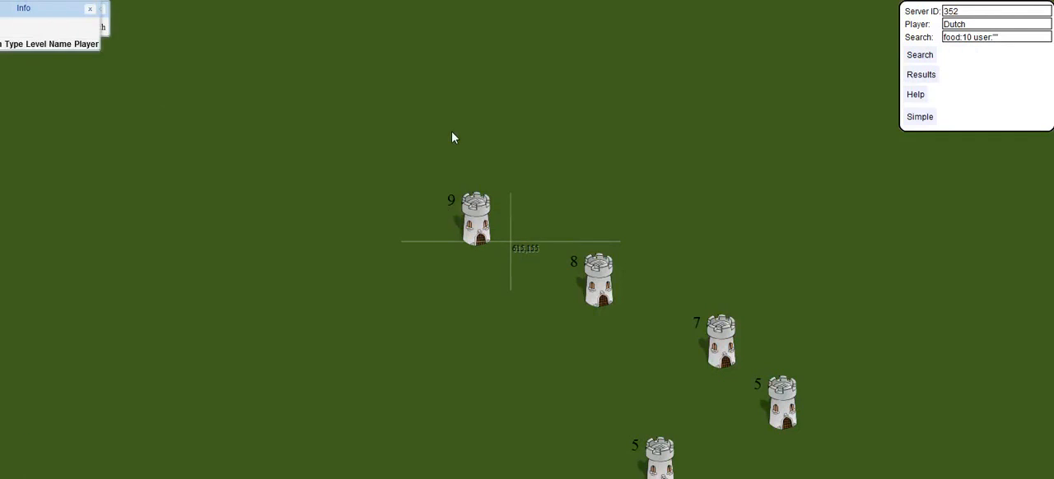
mouse_move(456, 135)
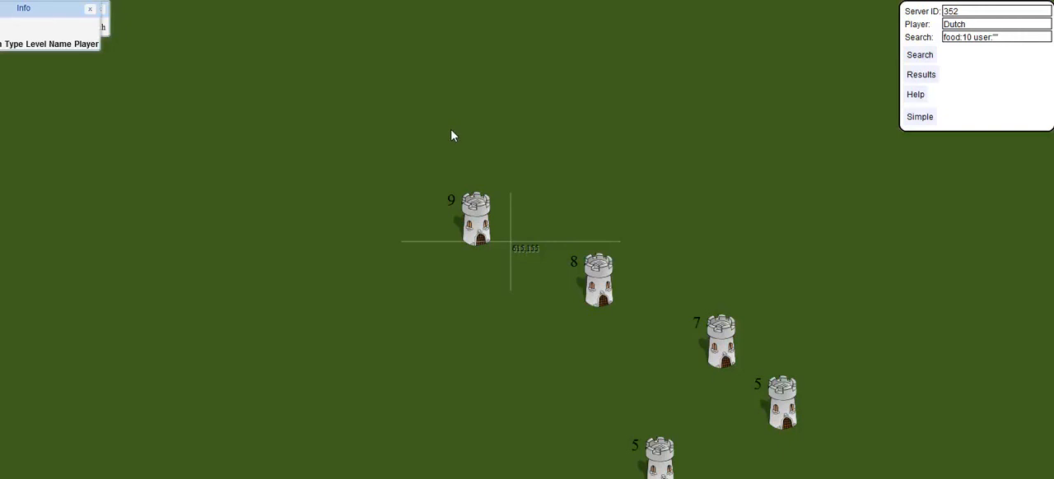
mouse_move(329, 195)
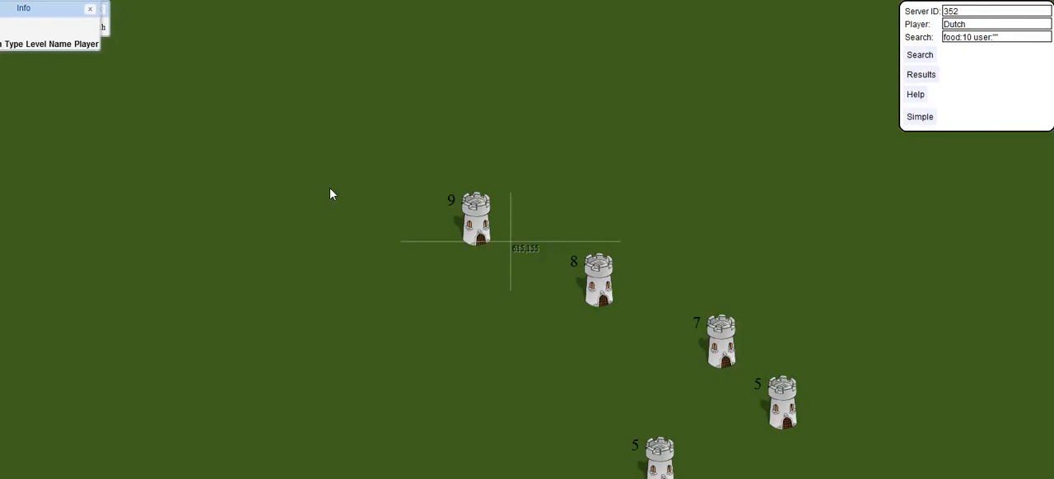
mouse_move(311, 194)
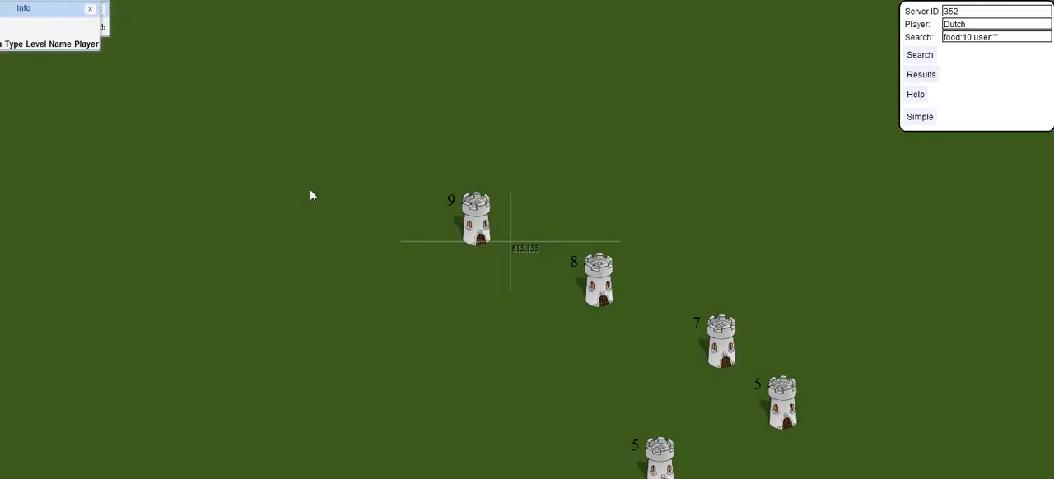
mouse_move(250, 474)
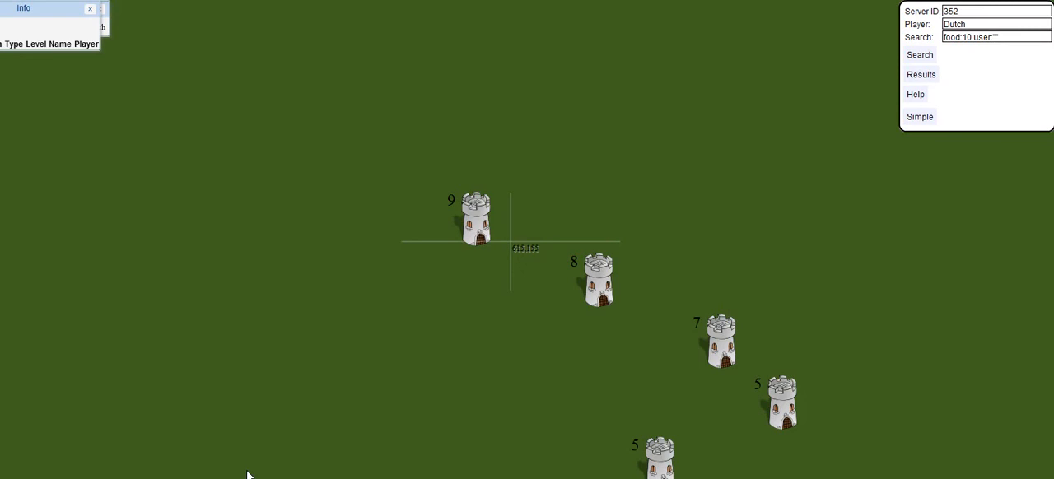